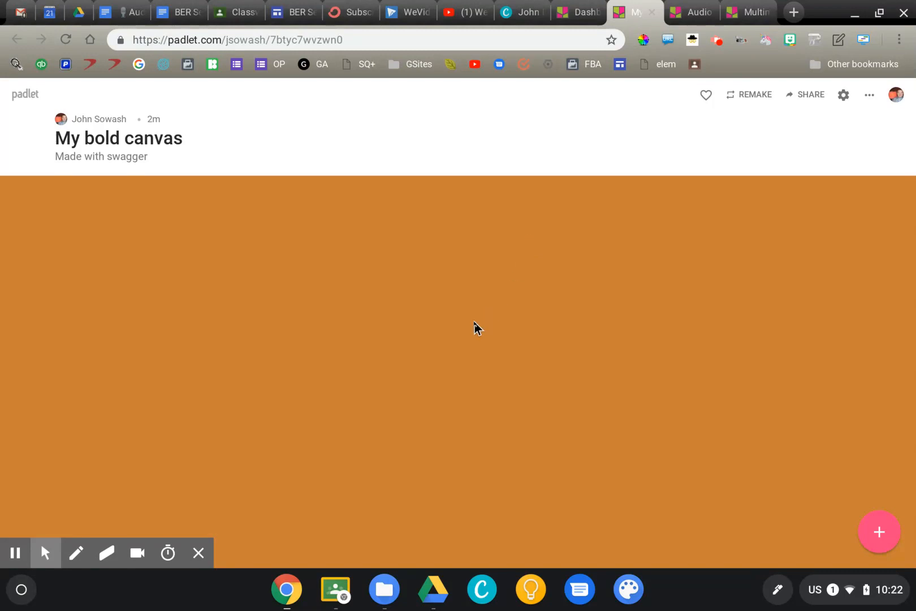
{"action": "mouse_move", "coordinate": [294, 310]}
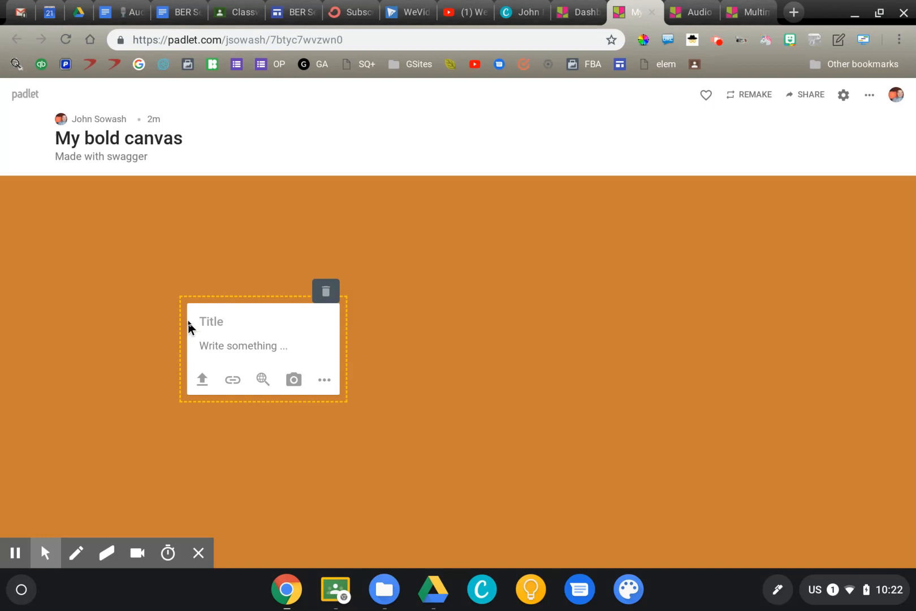
{"action": "mouse_move", "coordinate": [324, 380]}
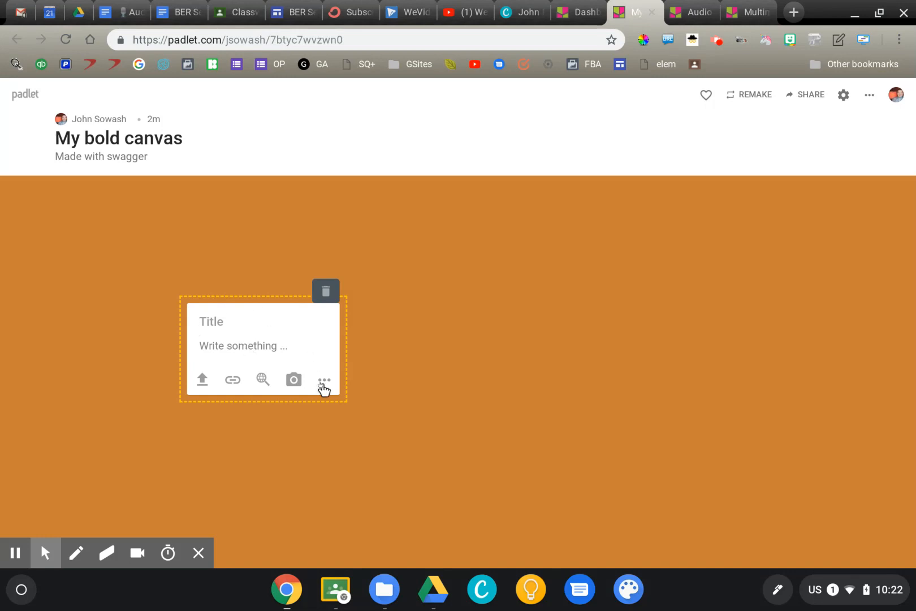
Step: Choose Voice from the blank post's attachment list to open the Audio booth recorder
{"action": "left_click", "coordinate": [324, 380]}
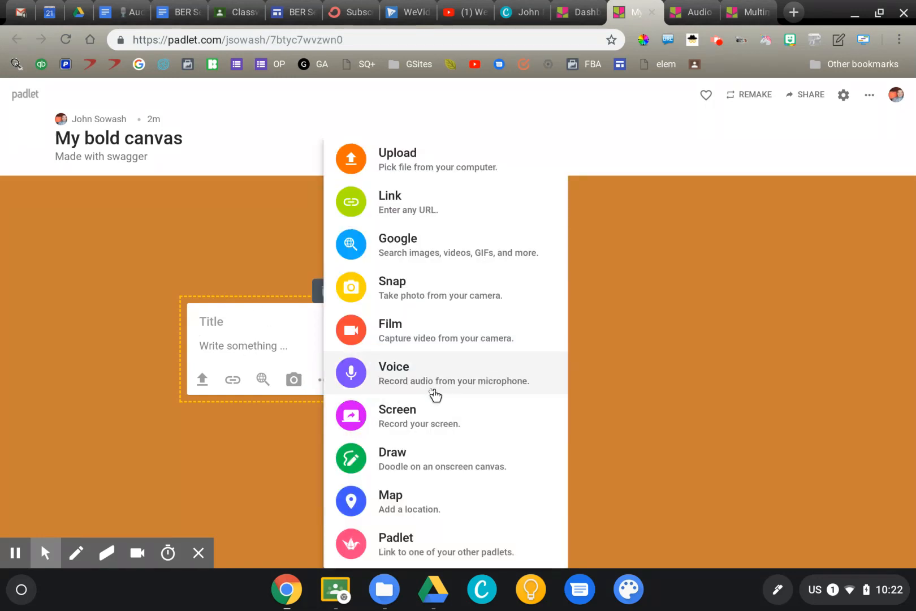
{"action": "mouse_move", "coordinate": [441, 421]}
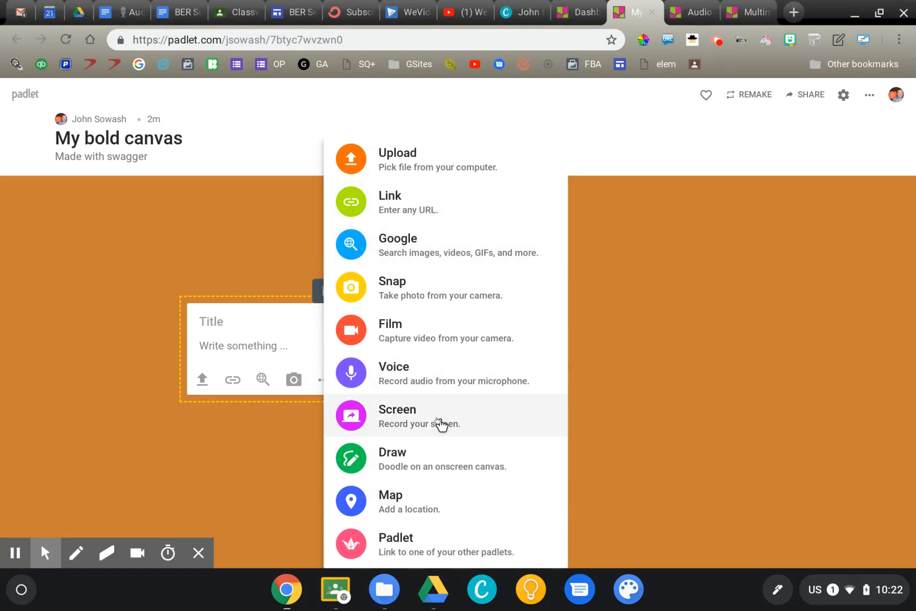
{"action": "mouse_move", "coordinate": [425, 410]}
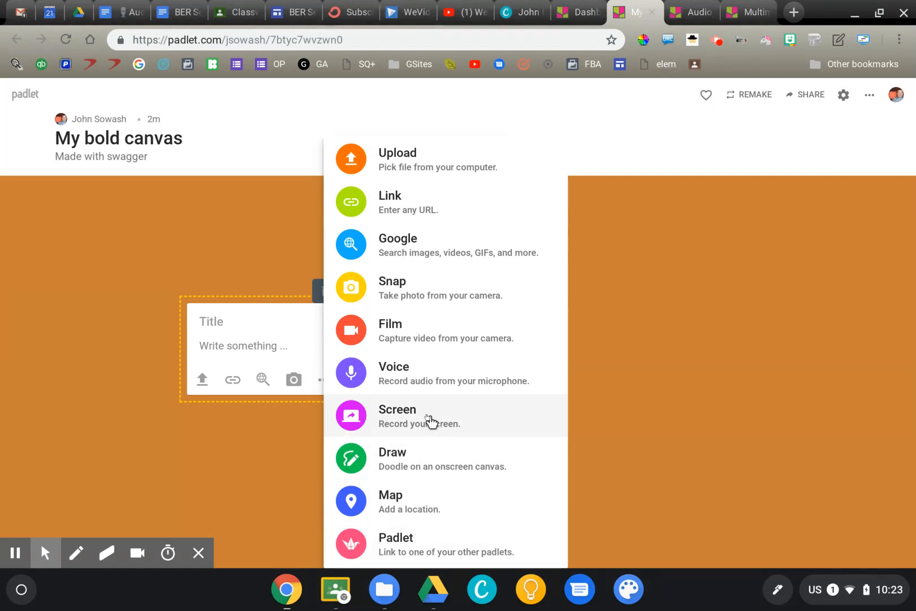
{"action": "mouse_move", "coordinate": [417, 387]}
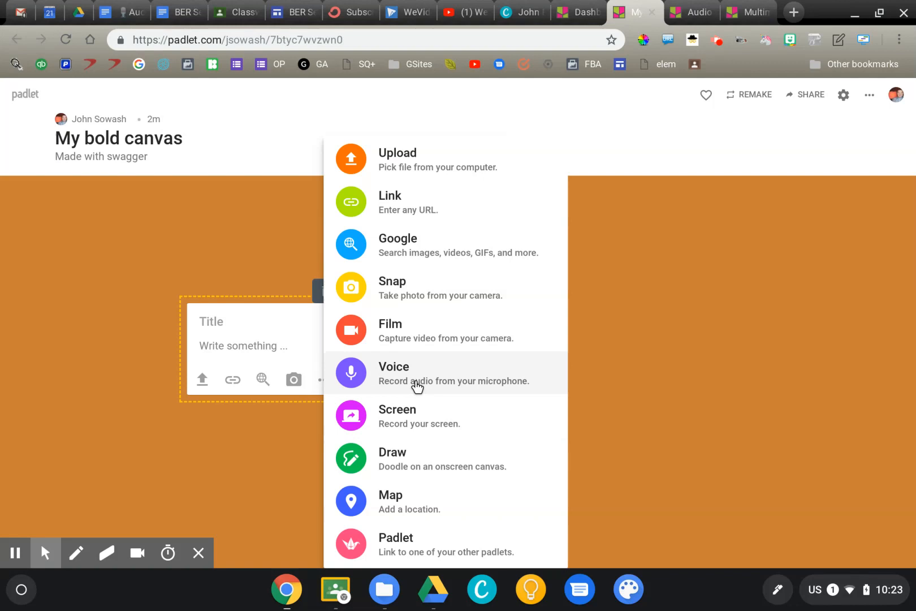
{"action": "left_click", "coordinate": [393, 372]}
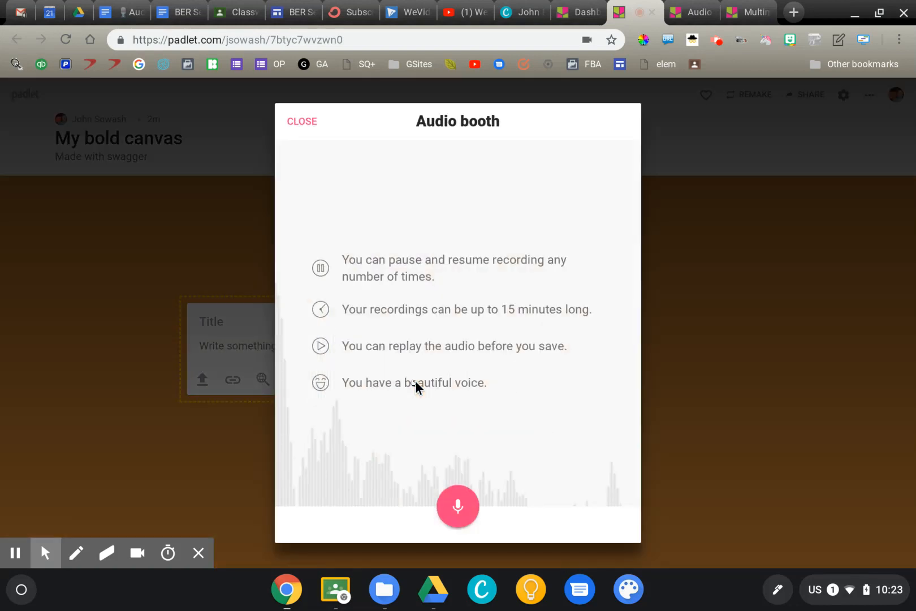
{"action": "left_click", "coordinate": [458, 506]}
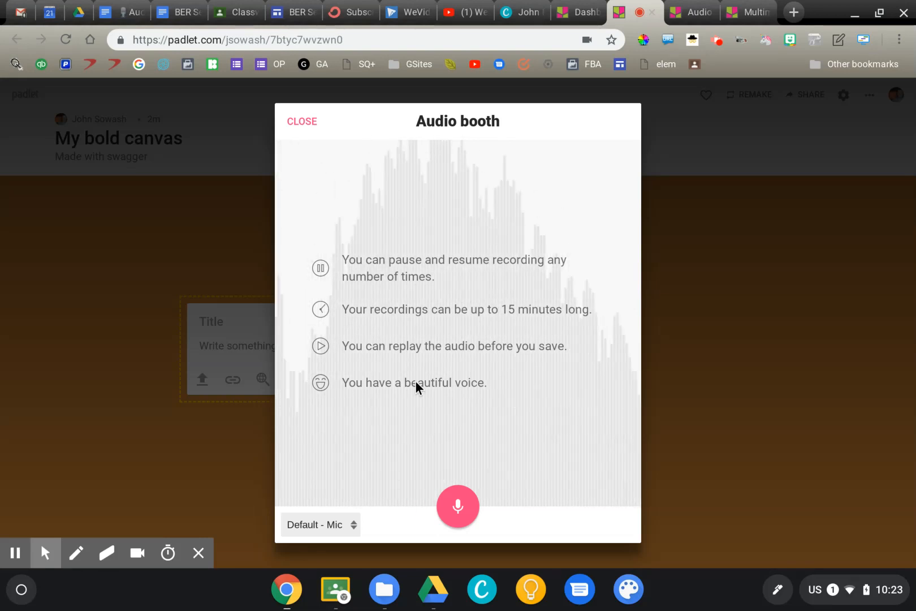
Step: Close the Audio booth without recording and delete the blank post
{"action": "left_click", "coordinate": [301, 121]}
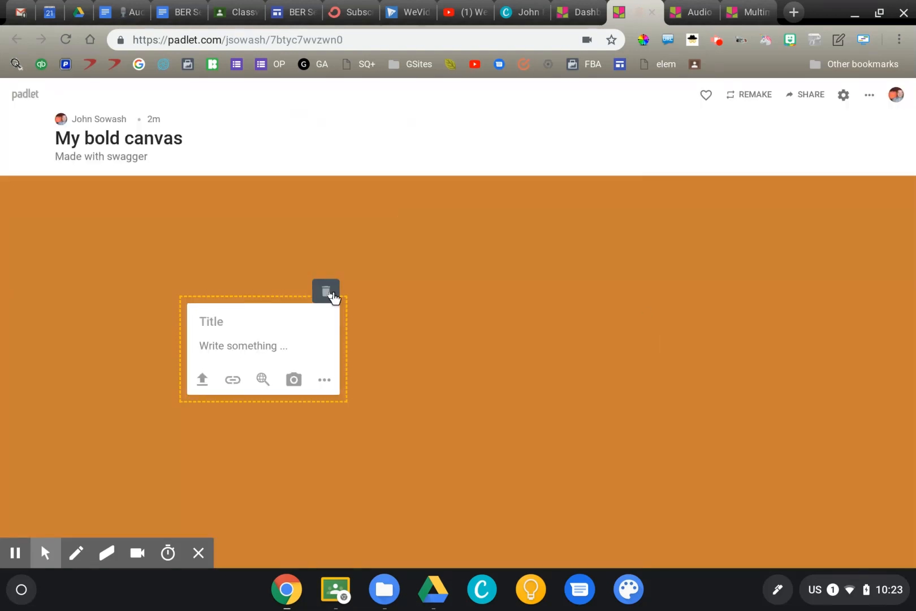
{"action": "mouse_move", "coordinate": [326, 292]}
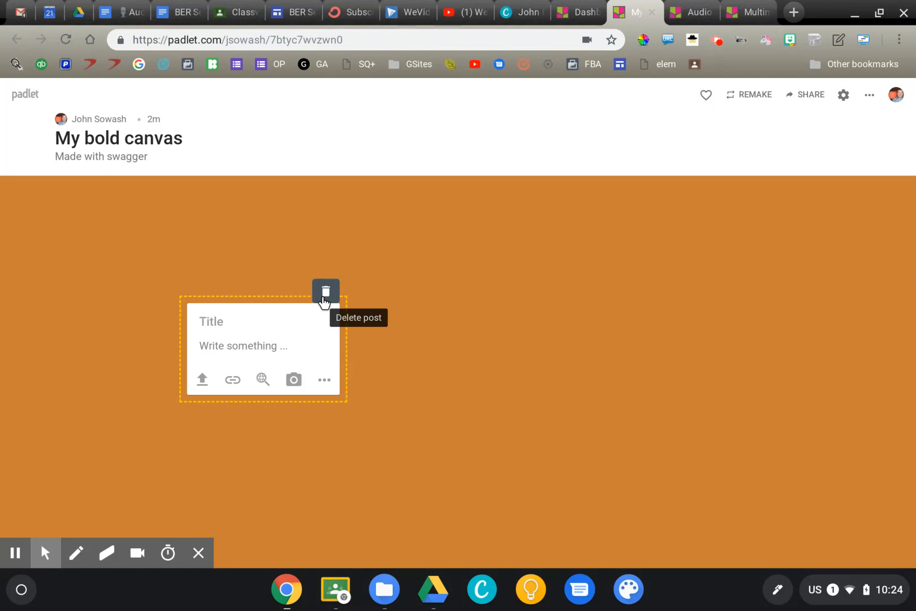
{"action": "left_click", "coordinate": [326, 291]}
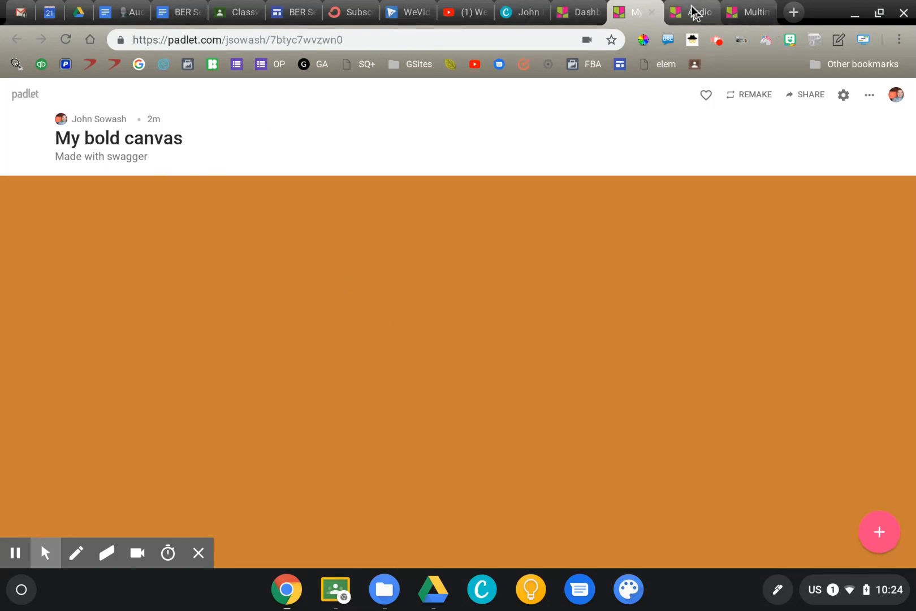
Step: Play the prevideo project audio post on Multimedia Projects with Students, then go to the dashboard
{"action": "left_click", "coordinate": [690, 12]}
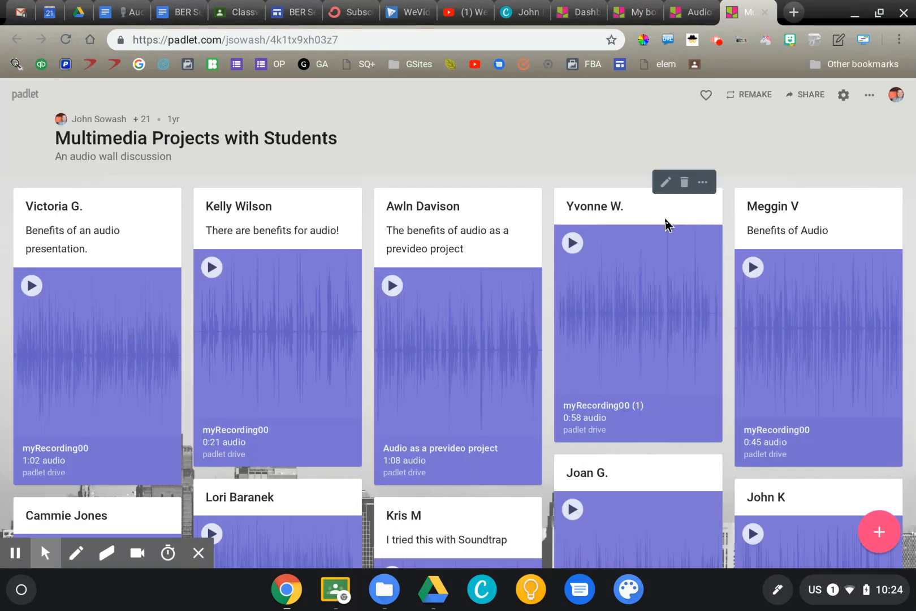
{"action": "scroll", "scroll_direction": "down", "scroll_amount": 3}
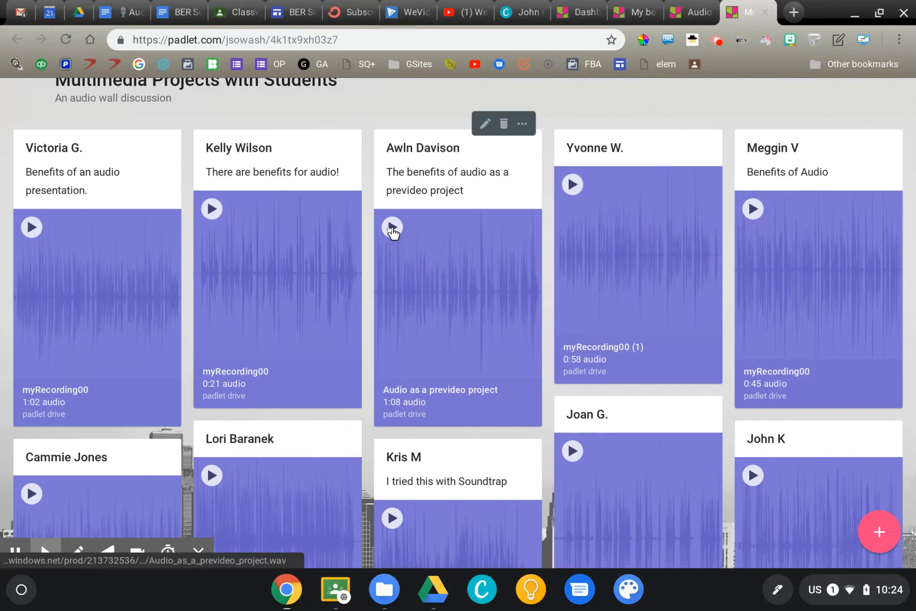
{"action": "left_click", "coordinate": [391, 227]}
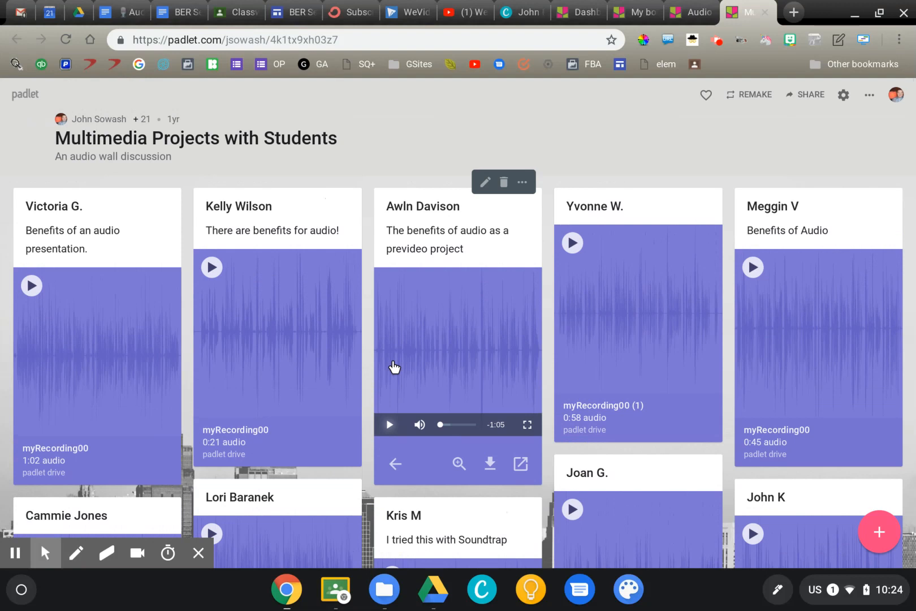
{"action": "left_click", "coordinate": [25, 94]}
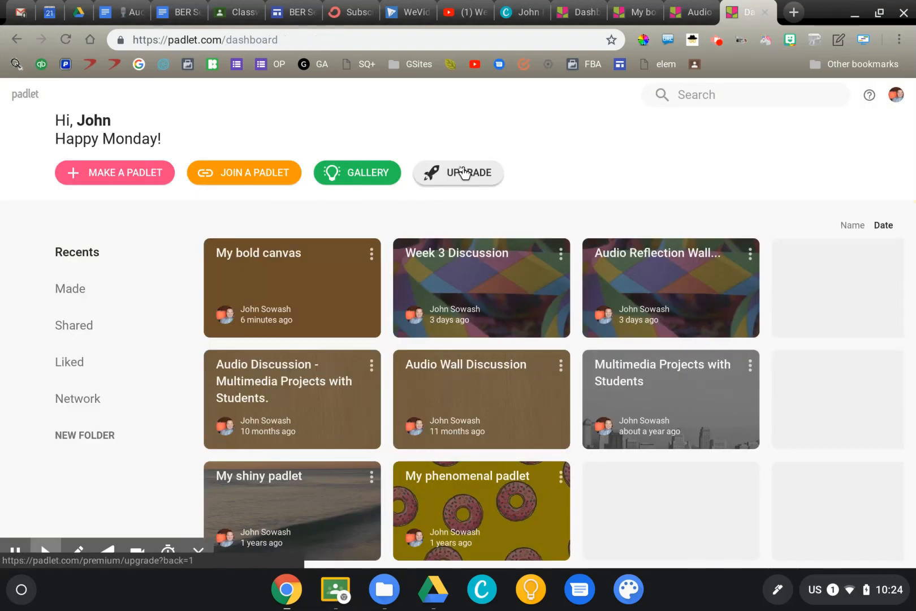
Step: Make a new padlet with the Canvas layout, creating 'My stellar canvas'
{"action": "left_click", "coordinate": [114, 172]}
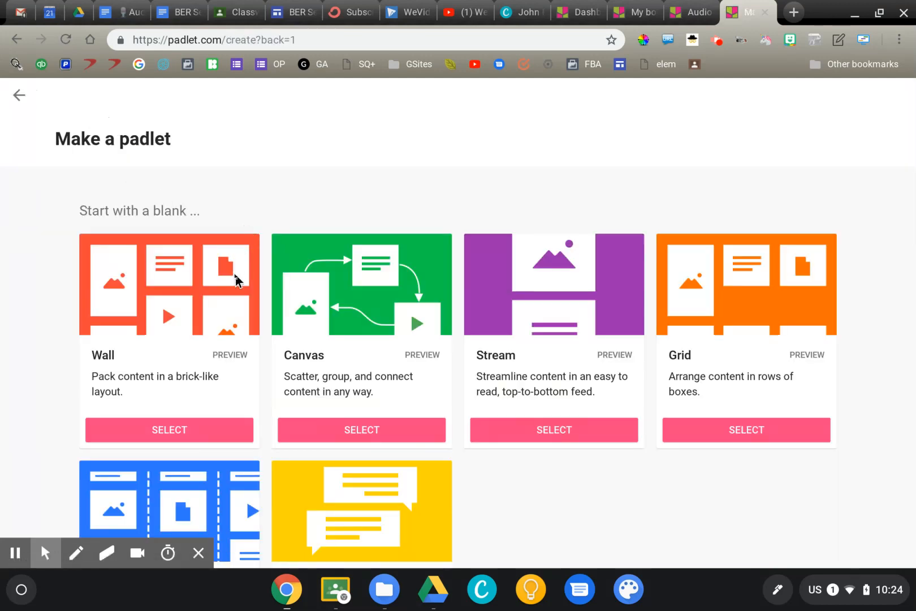
{"action": "mouse_move", "coordinate": [497, 299]}
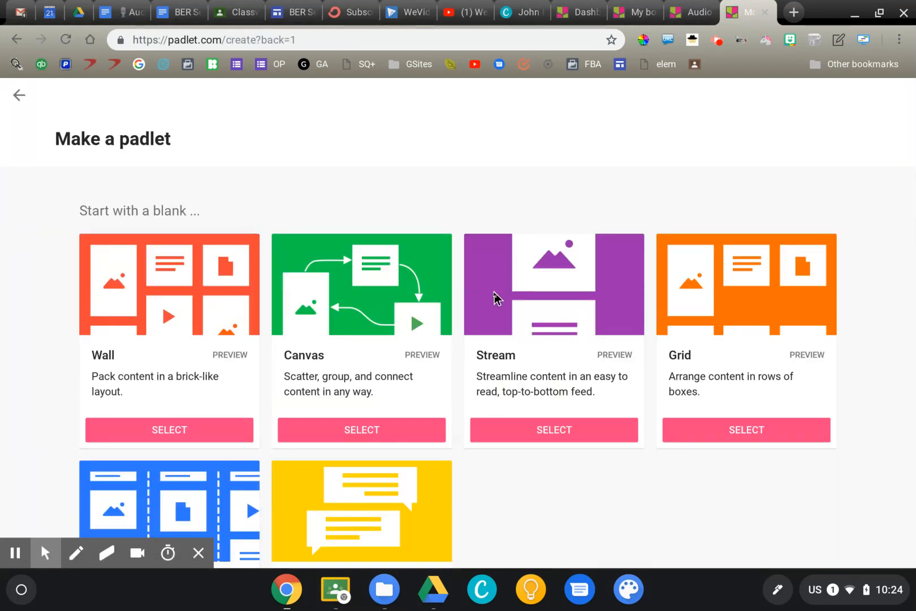
{"action": "mouse_move", "coordinate": [352, 404]}
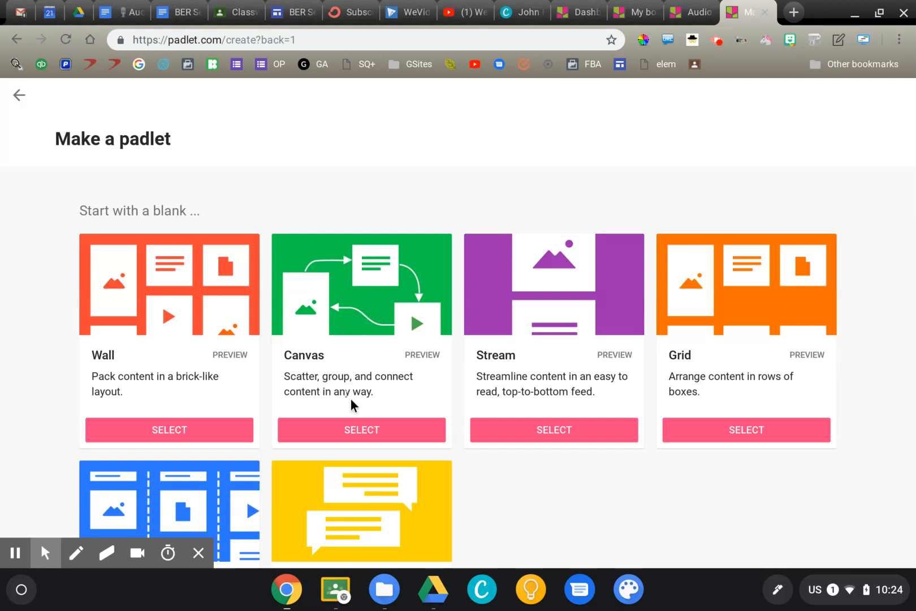
{"action": "left_click", "coordinate": [361, 430]}
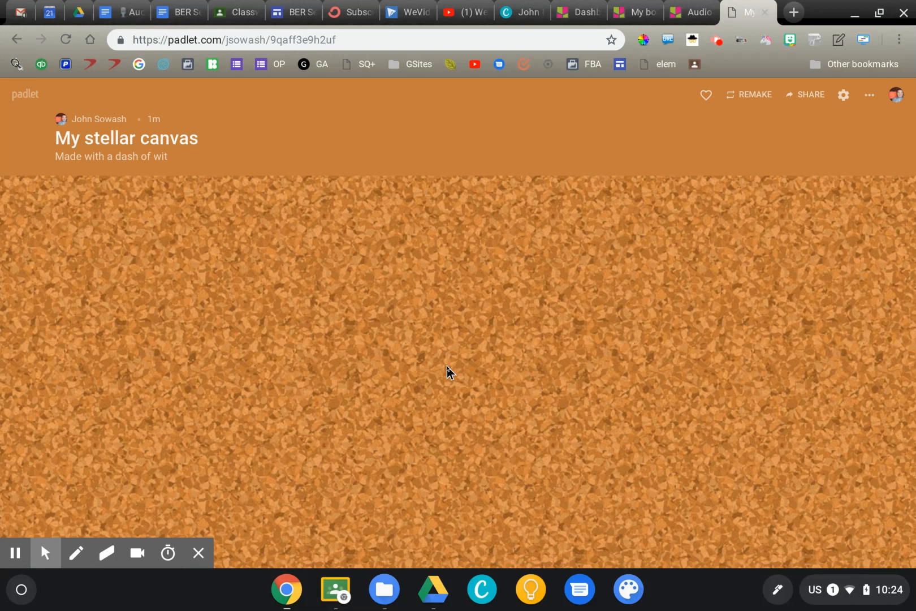
Step: Advance My stellar canvas setup to People & Privacy: Secret, visitors Can write
{"action": "left_click", "coordinate": [15, 552]}
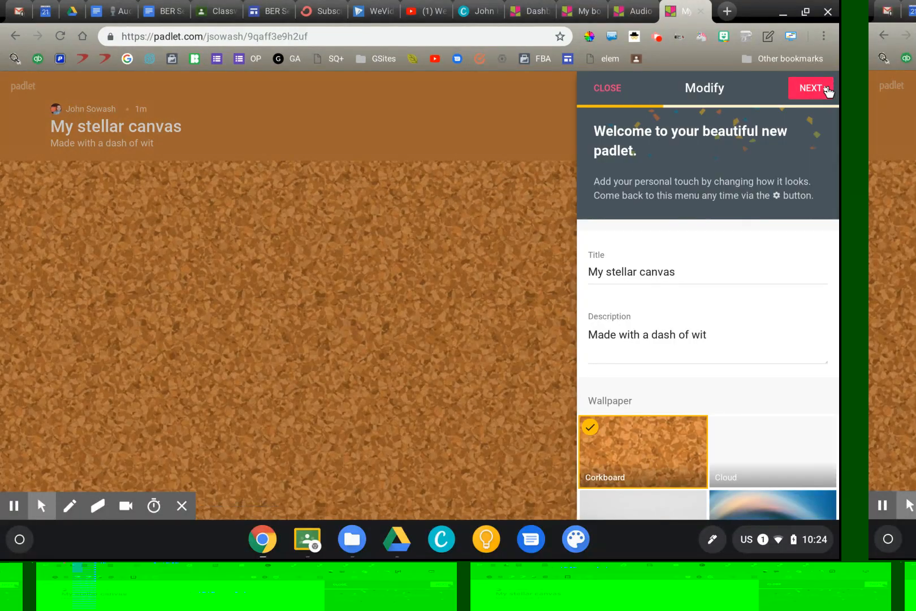
{"action": "left_click", "coordinate": [813, 88]}
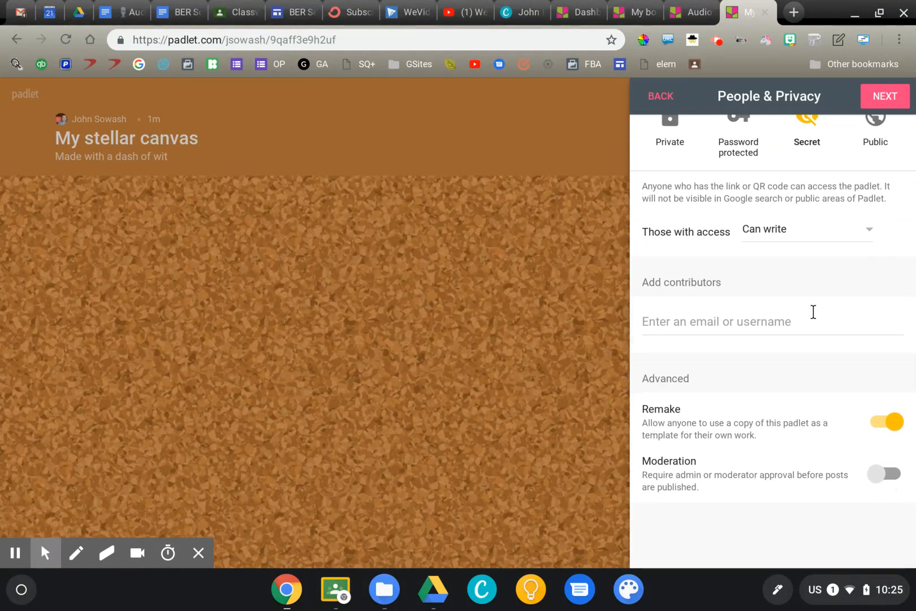
{"action": "mouse_move", "coordinate": [781, 285]}
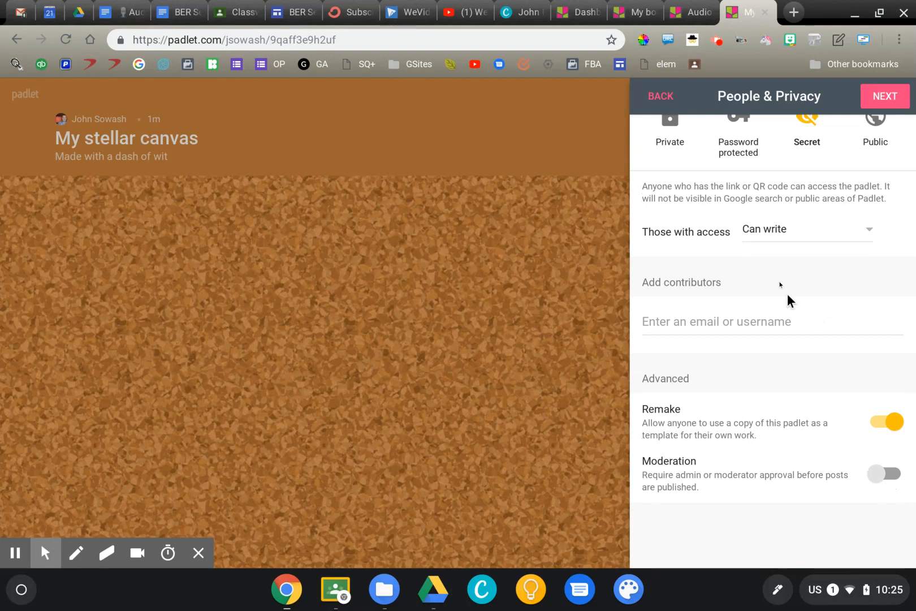